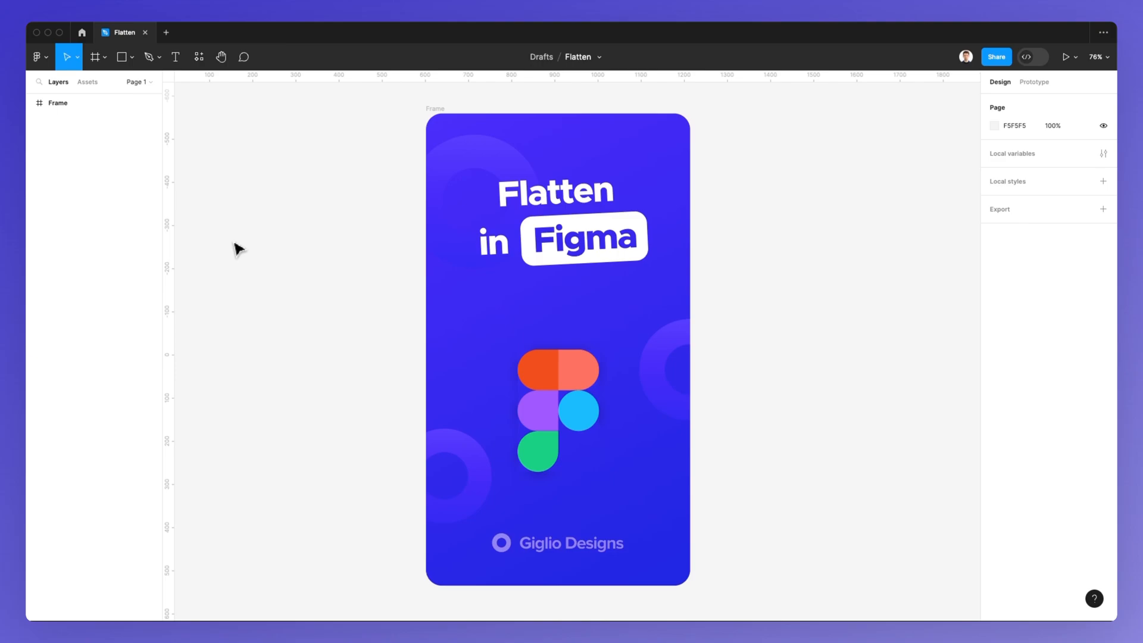
pyautogui.moveTo(279, 247)
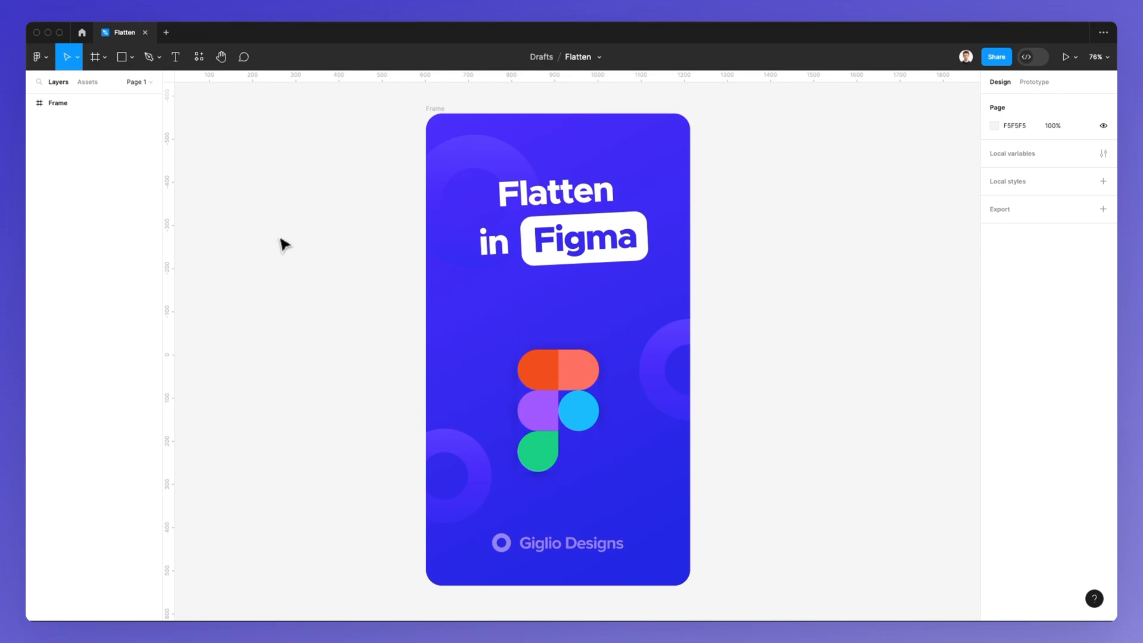
pyautogui.moveTo(288, 240)
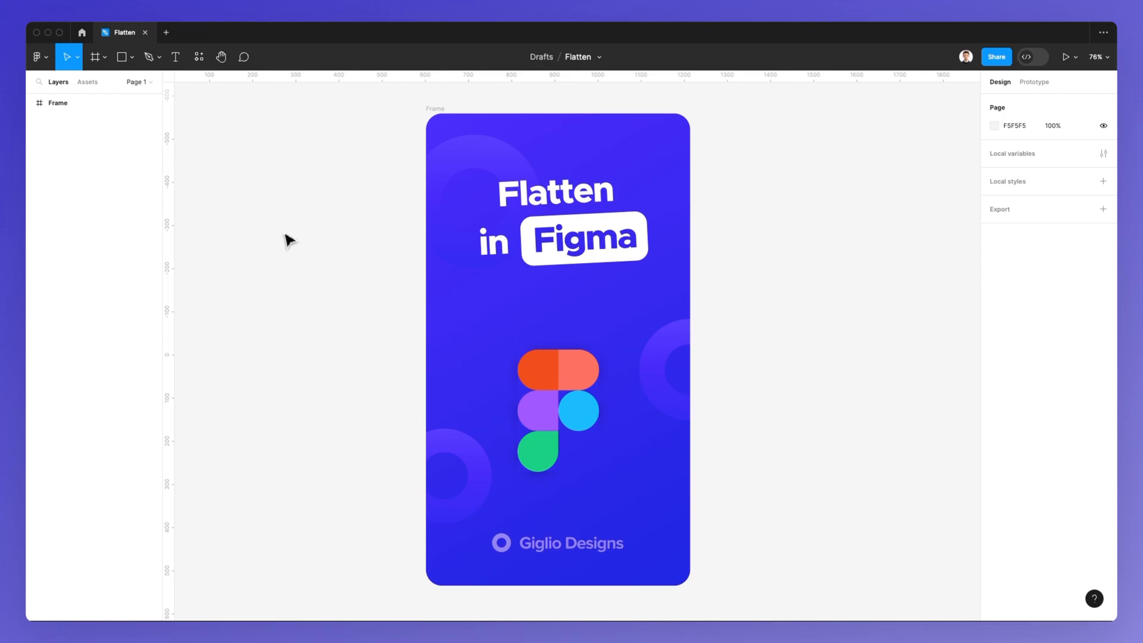
pyautogui.moveTo(379, 136)
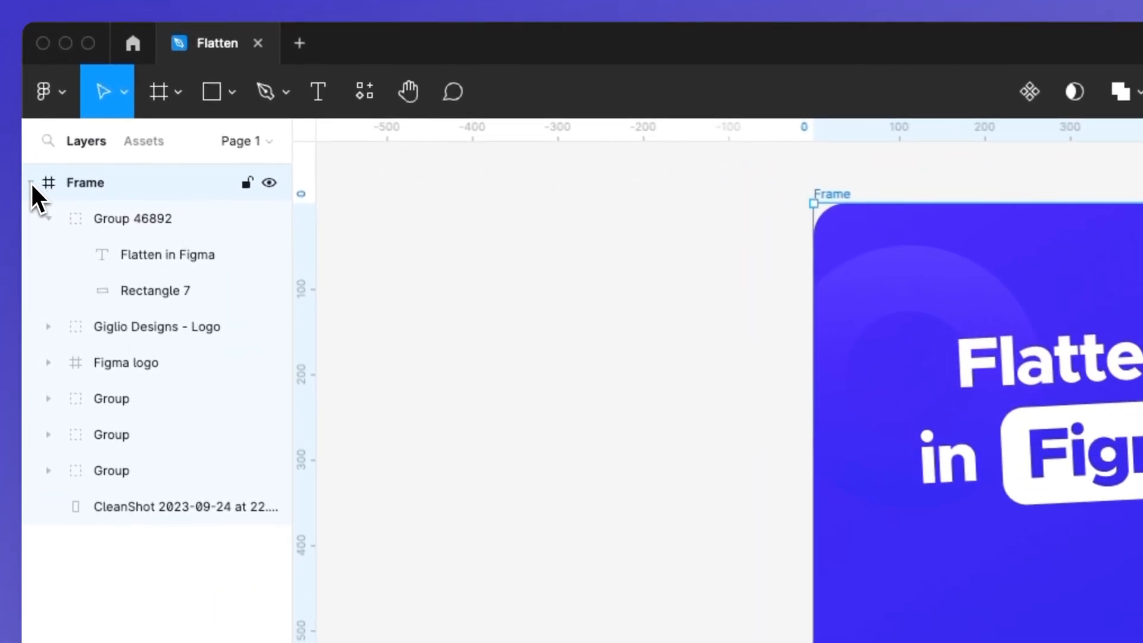
# Step: Select the poster Frame layer in the Layers panel
pyautogui.click(47, 183)
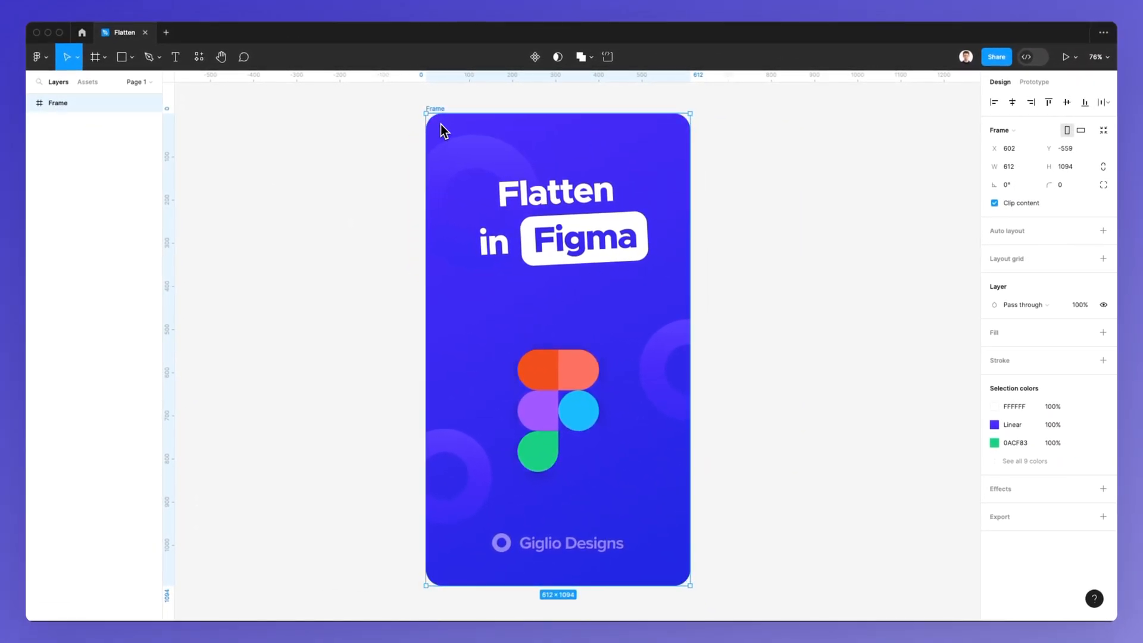
pyautogui.moveTo(88, 106)
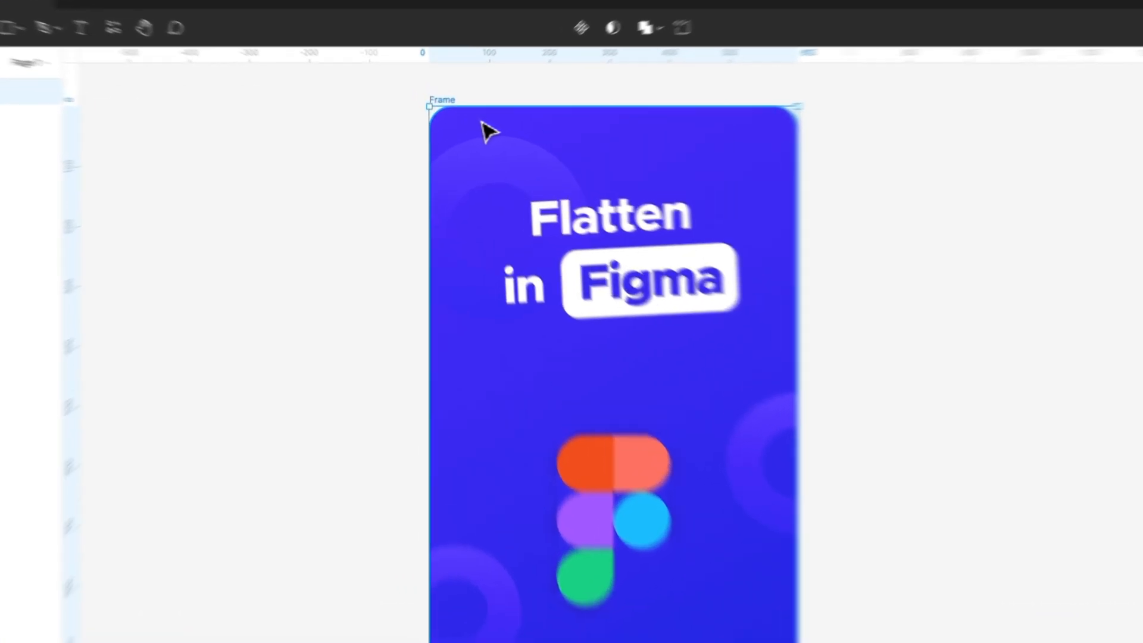
# Step: Open the context menu for the selected poster frame on the canvas
pyautogui.rightClick(484, 131)
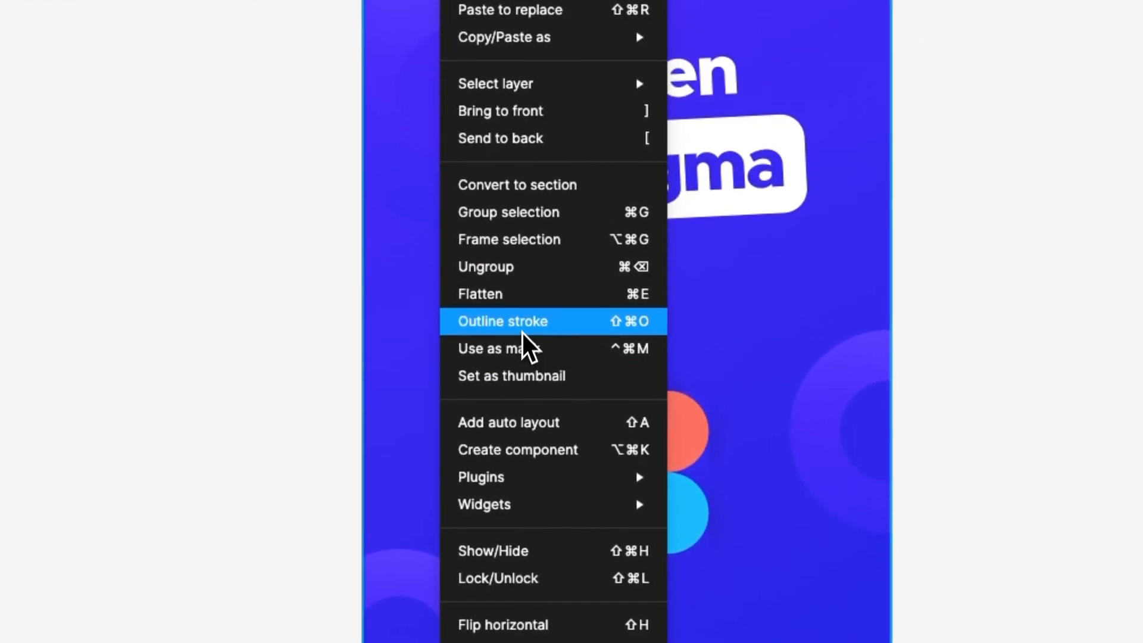
pyautogui.moveTo(519, 299)
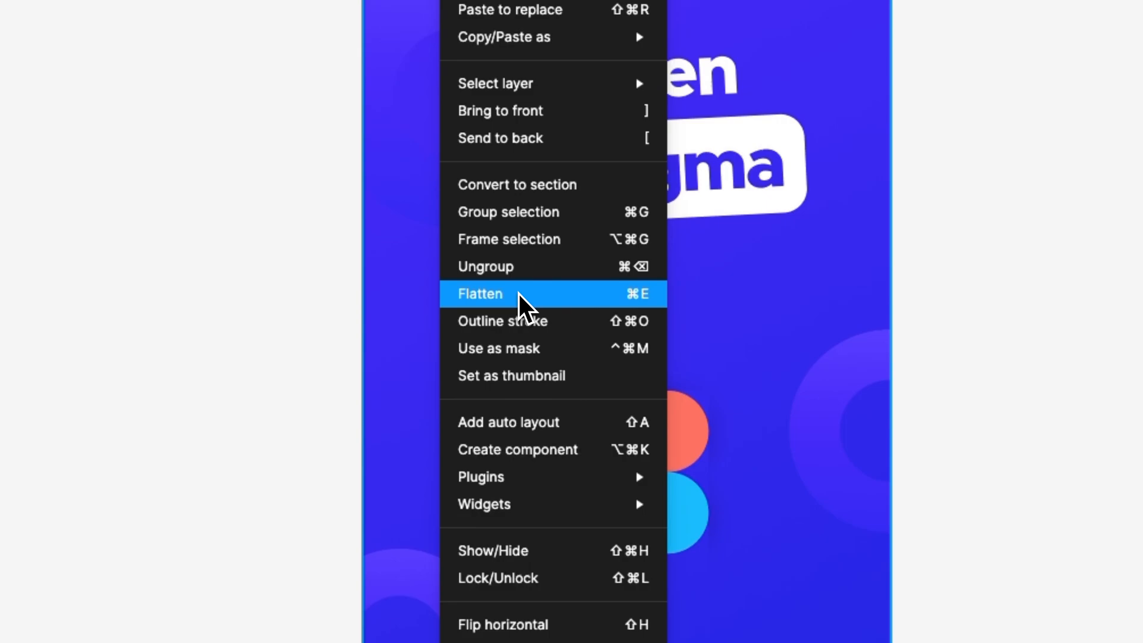
pyautogui.moveTo(644, 319)
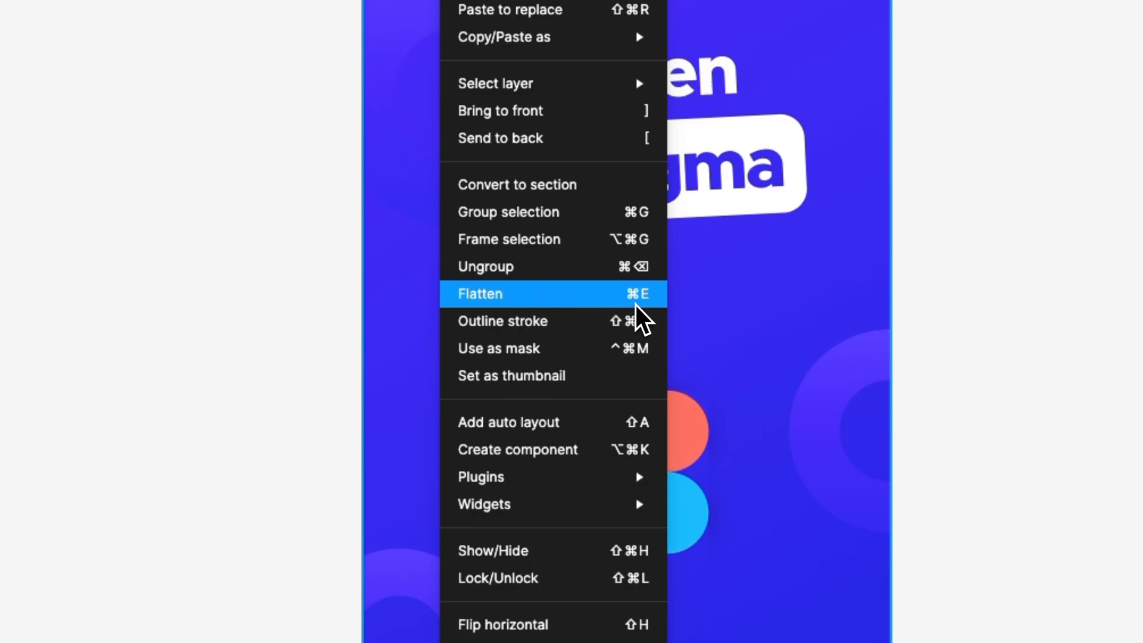
pyautogui.moveTo(620, 317)
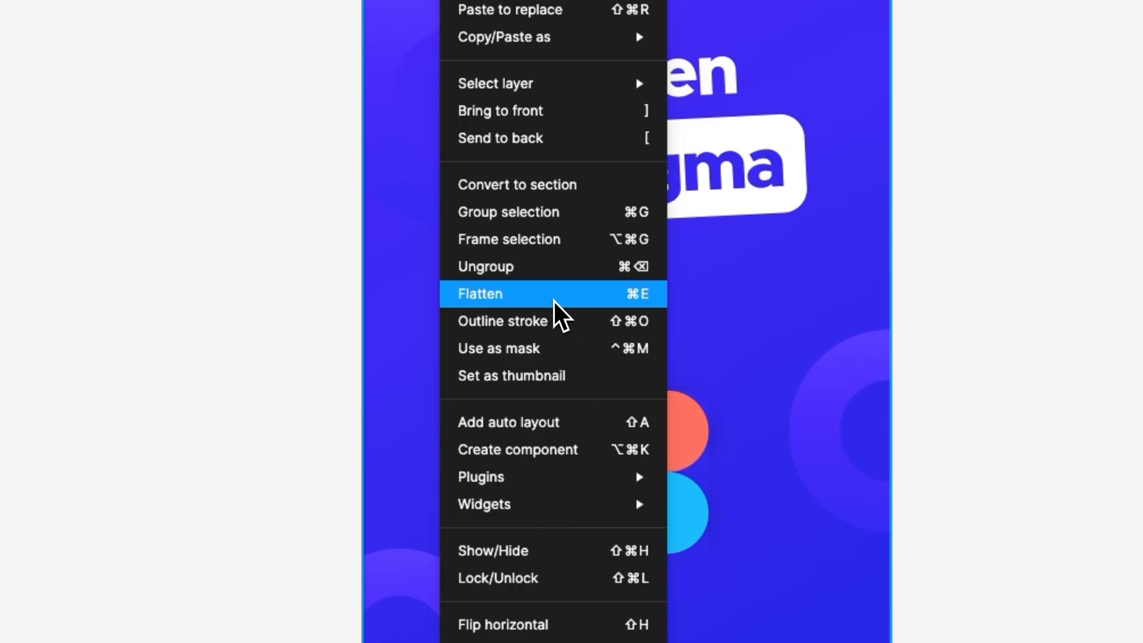
# Step: Flatten the poster frame (⌘E) and scroll the canvas to check the result
pyautogui.click(480, 294)
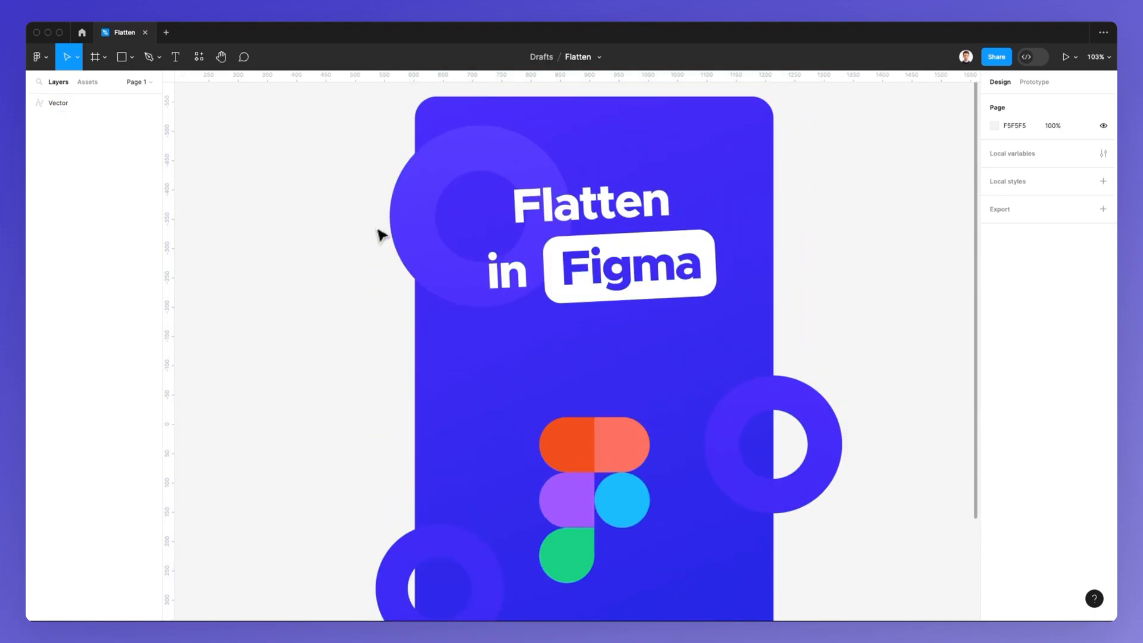
pyautogui.scroll(-3)
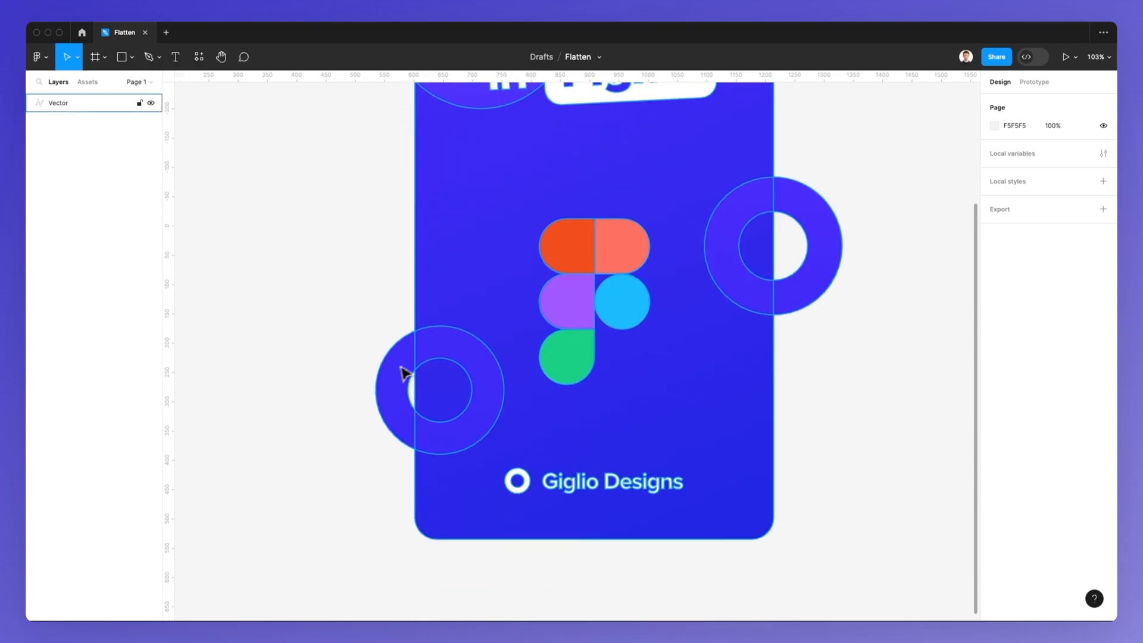
pyautogui.moveTo(429, 361)
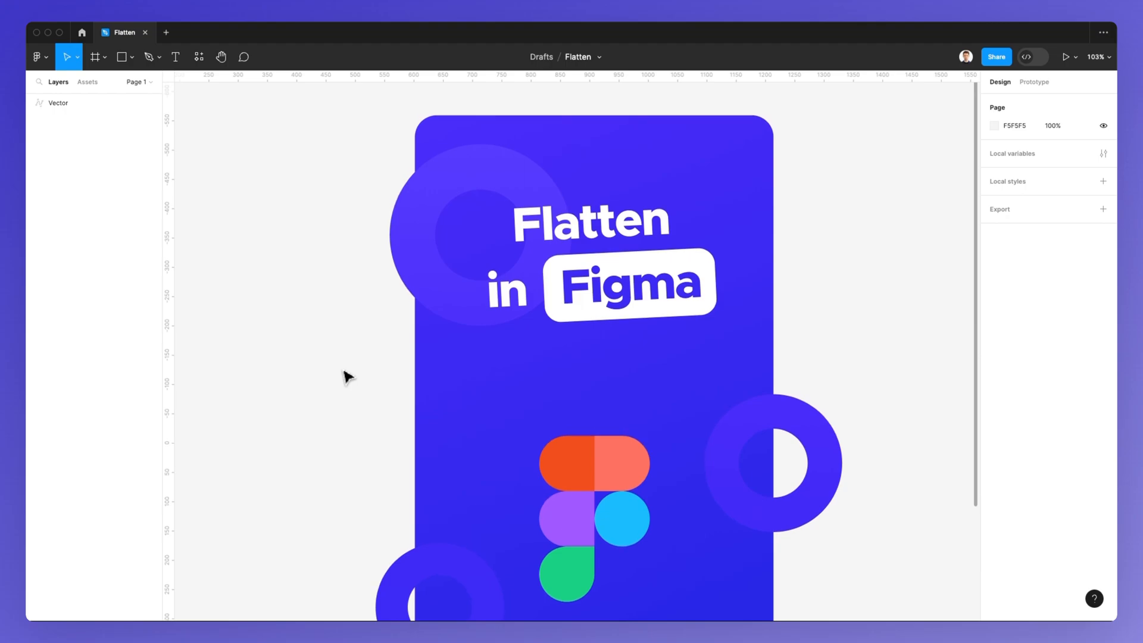
pyautogui.scroll(-3)
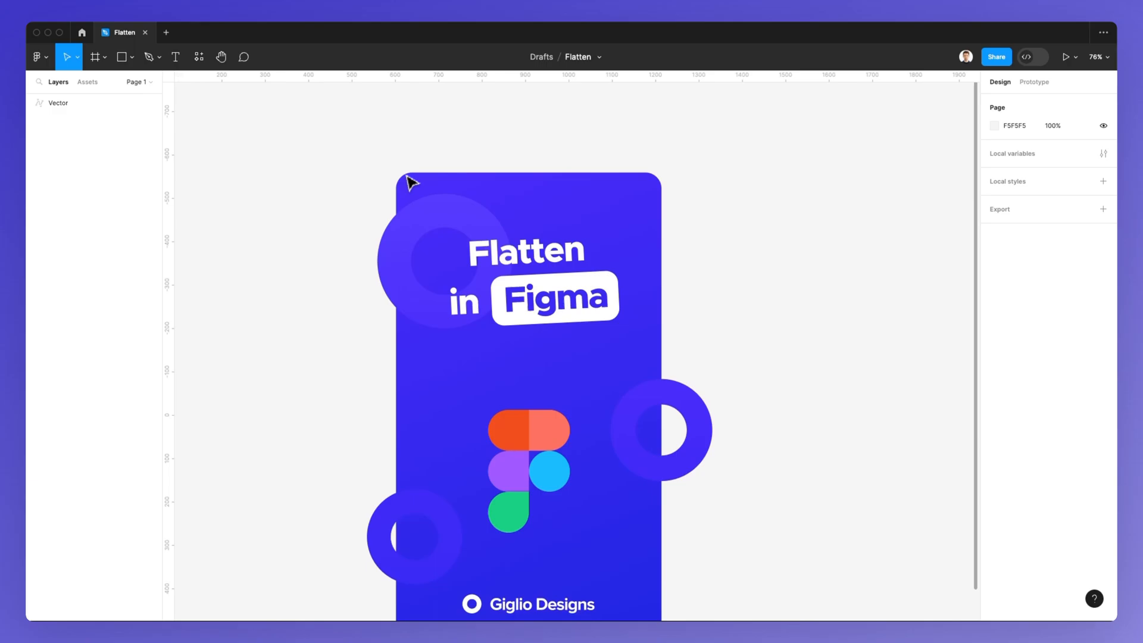
pyautogui.moveTo(266, 197)
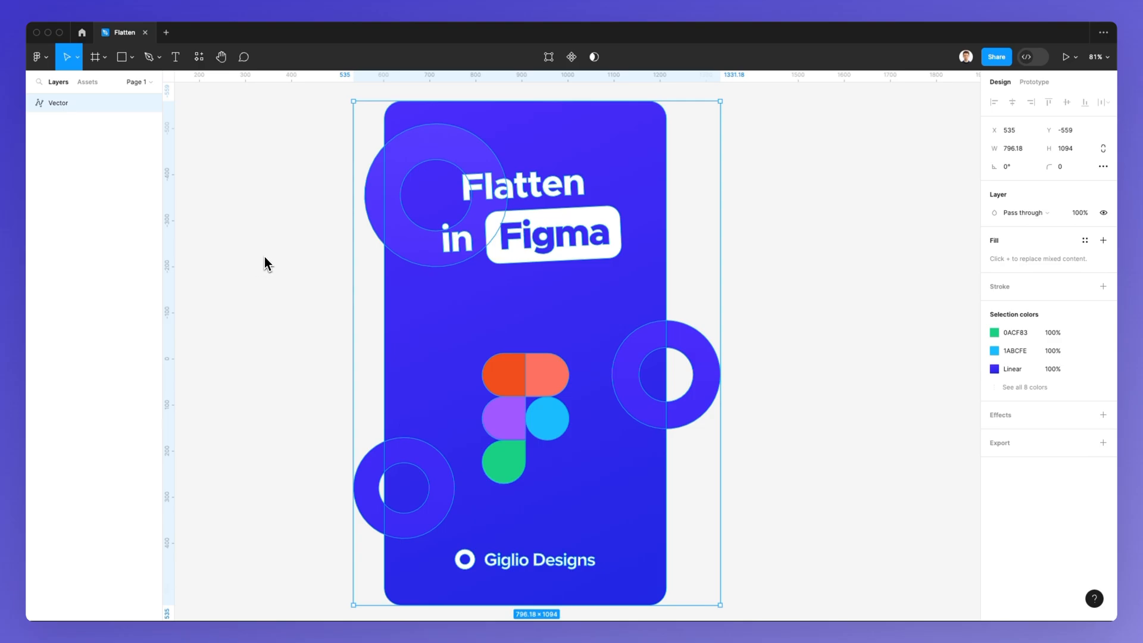
pyautogui.moveTo(256, 291)
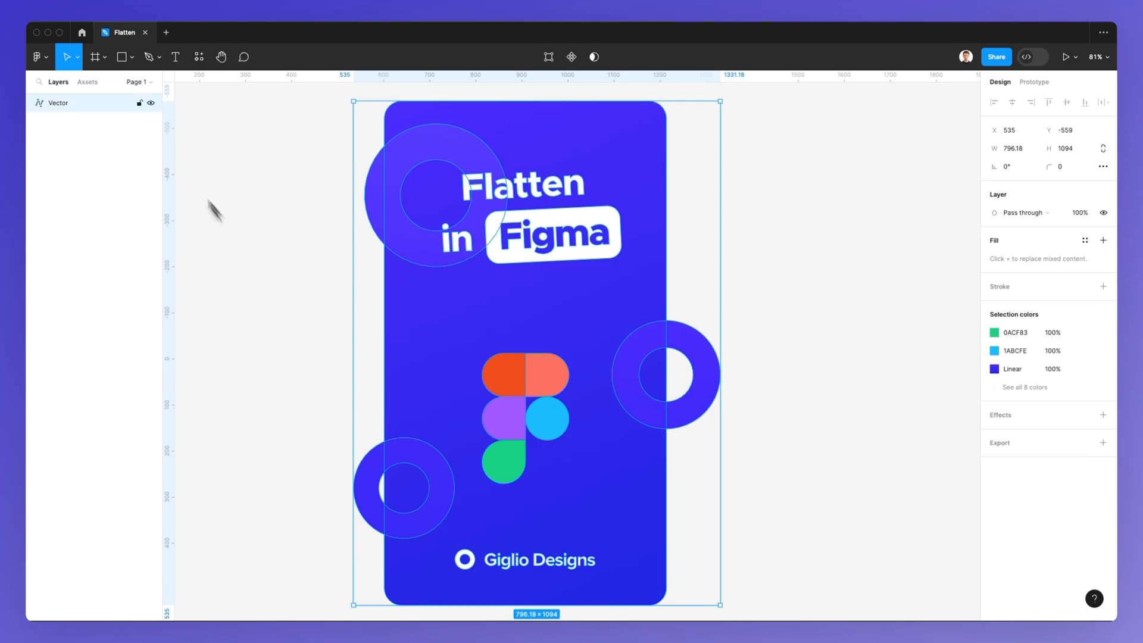
pyautogui.click(38, 57)
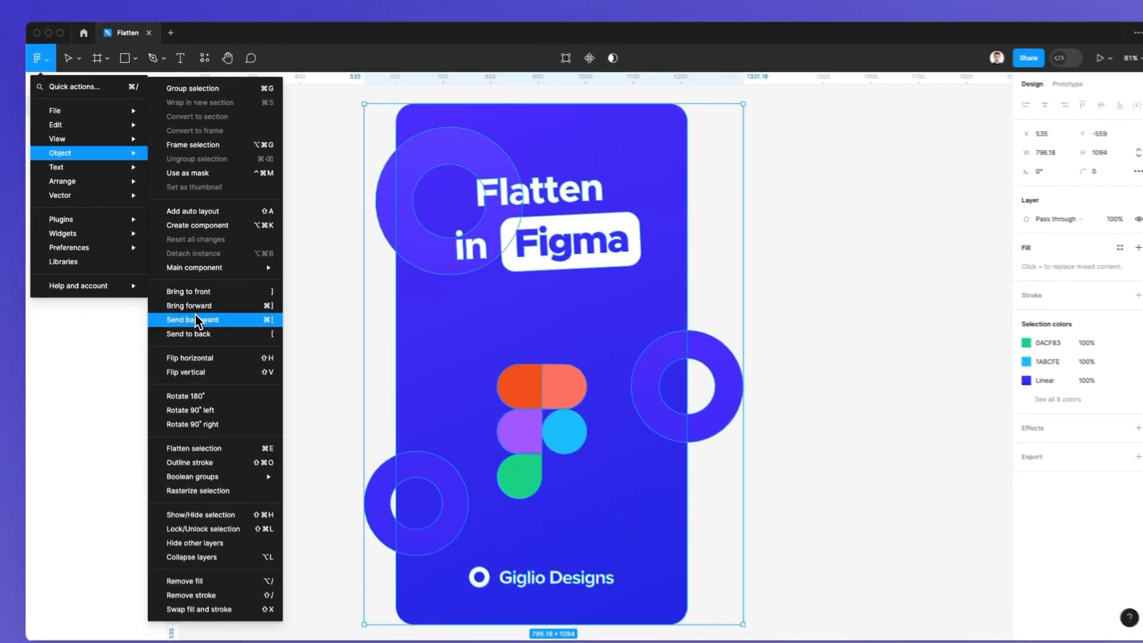
pyautogui.moveTo(188, 434)
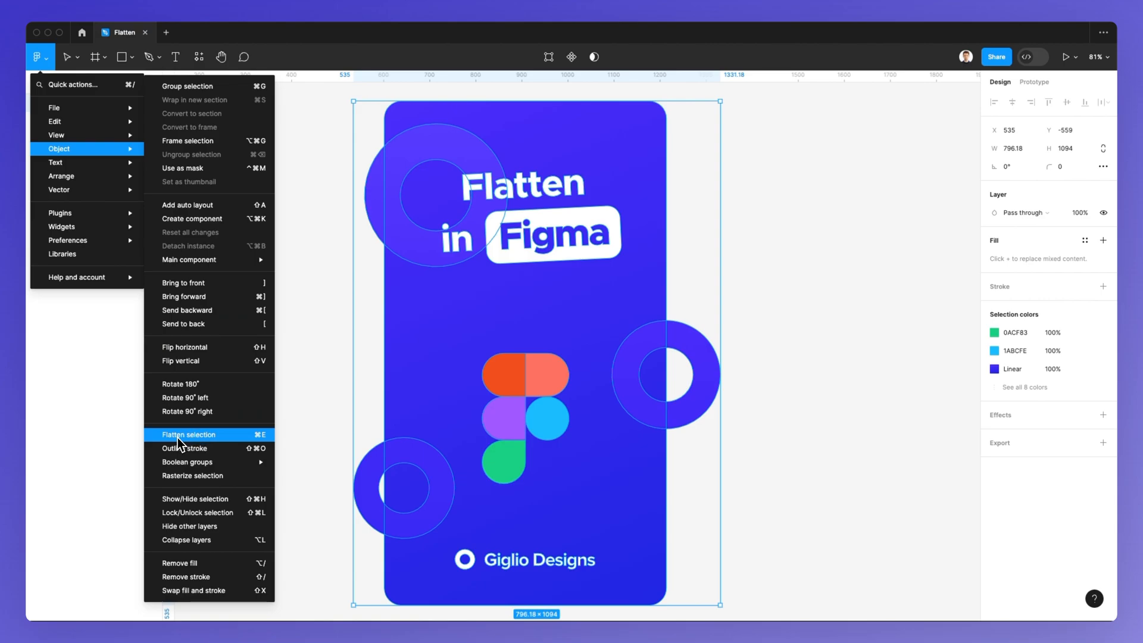
pyautogui.moveTo(188, 475)
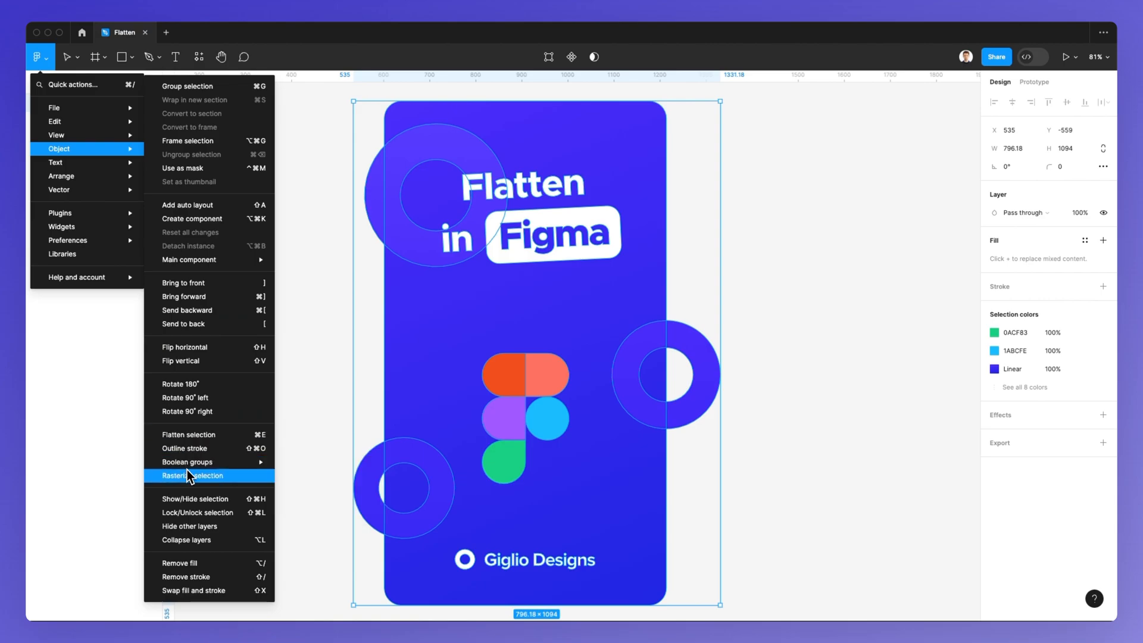
pyautogui.moveTo(213, 486)
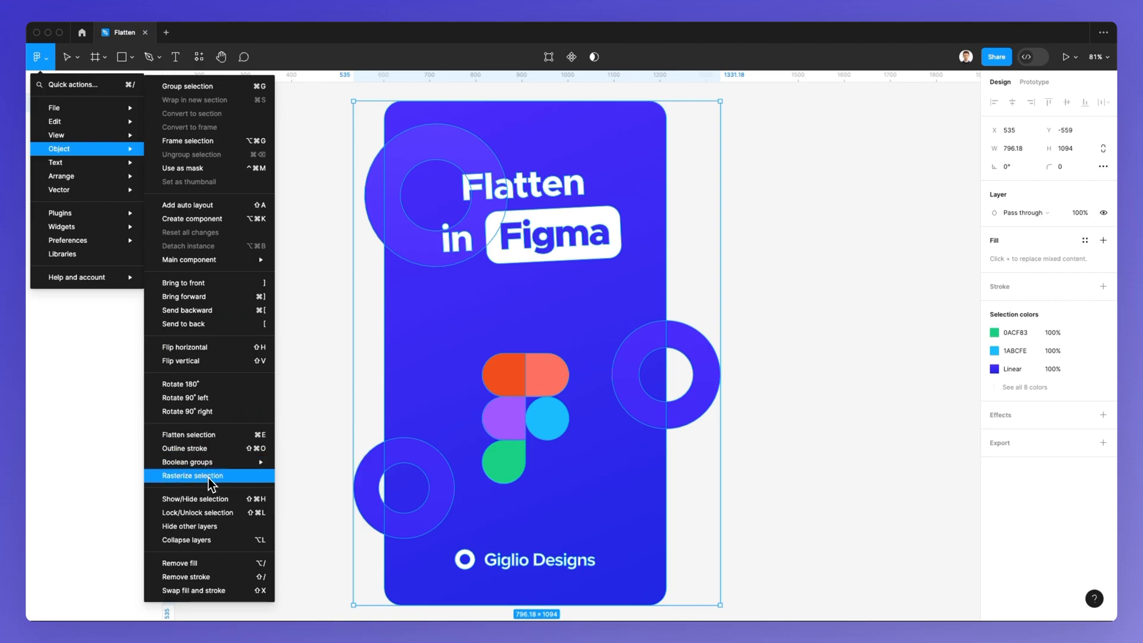
pyautogui.click(192, 475)
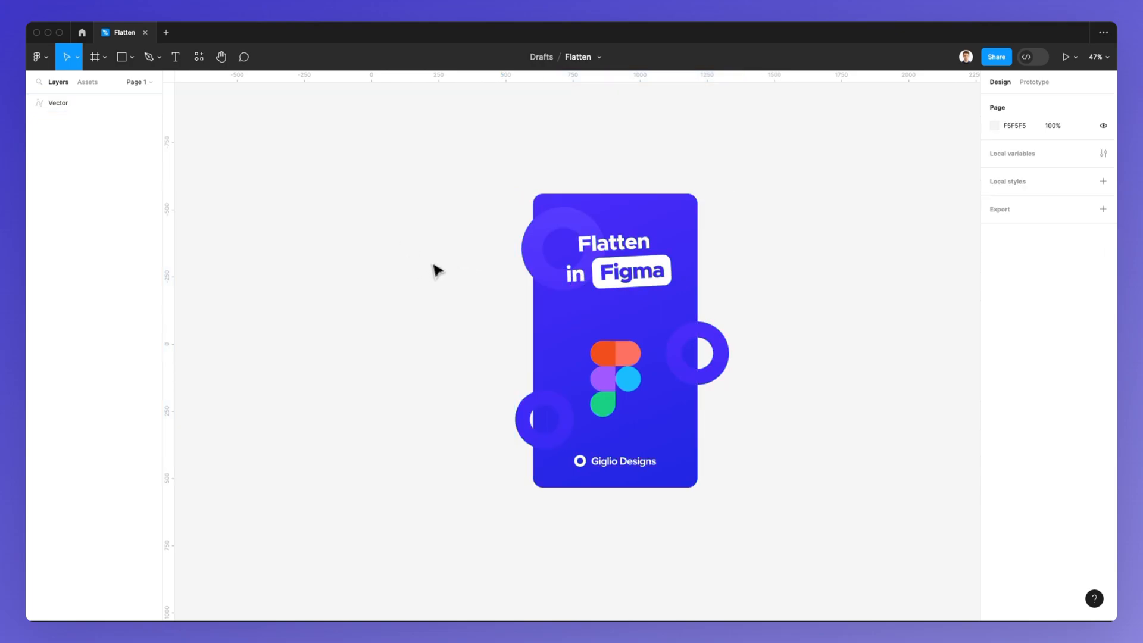
pyautogui.click(58, 103)
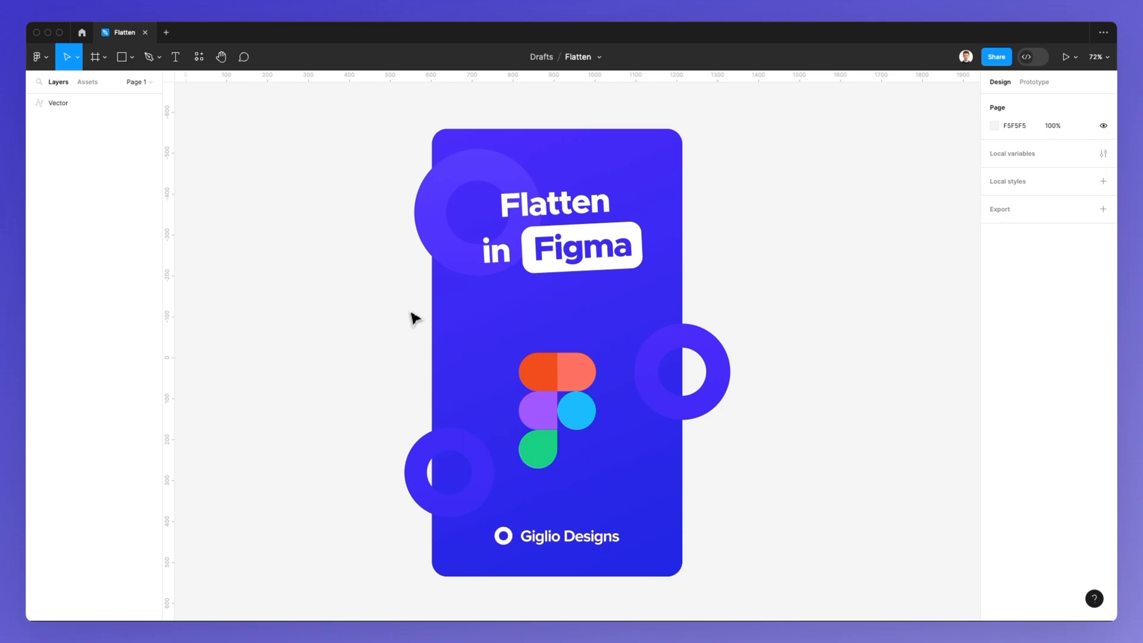
pyautogui.moveTo(399, 113)
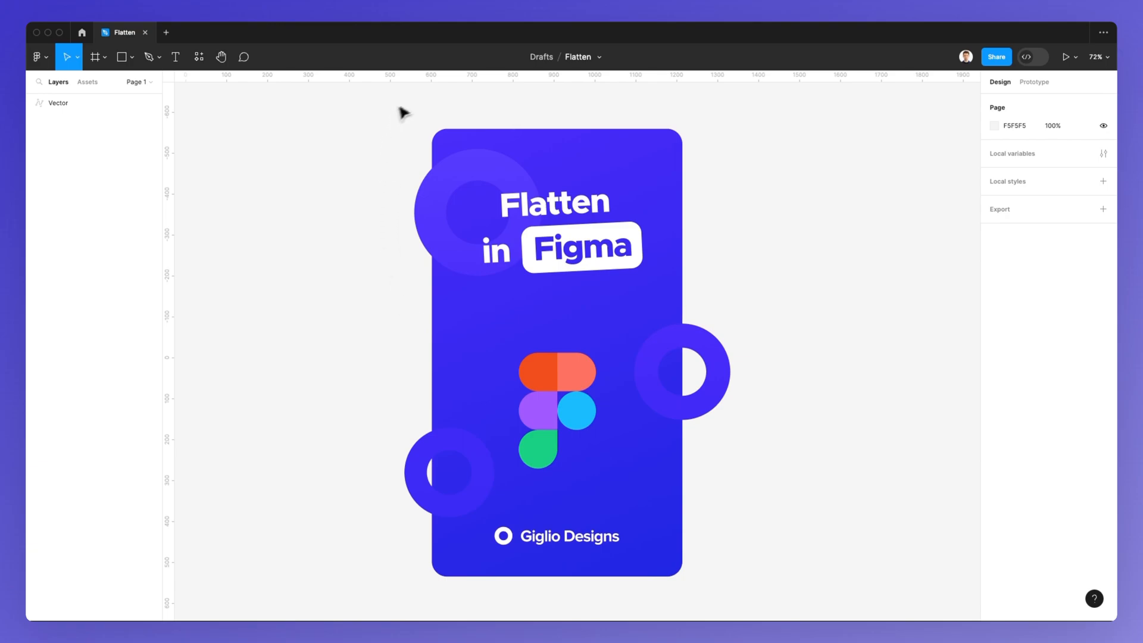